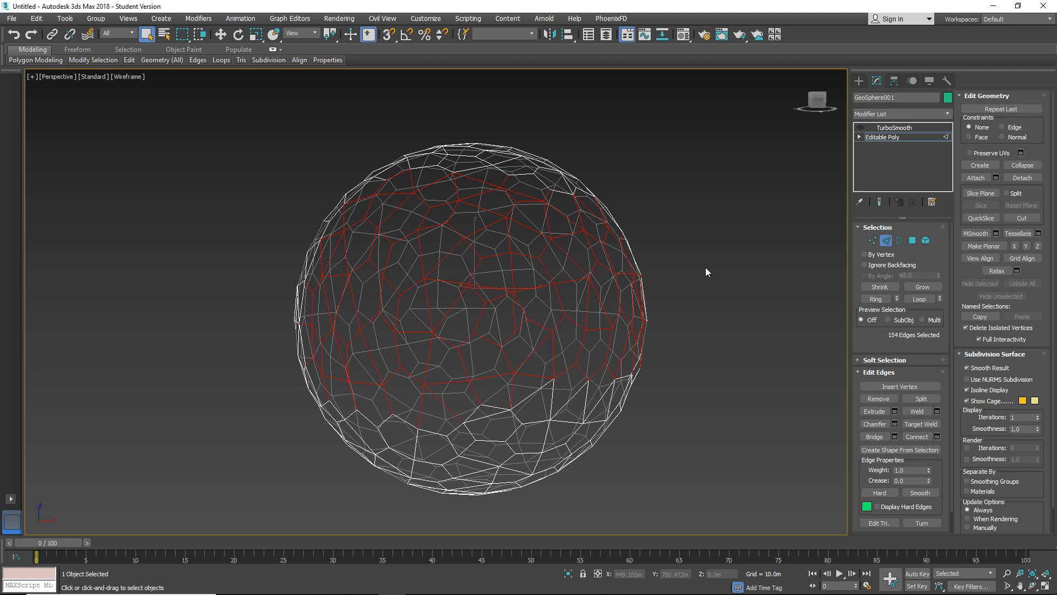
mouse_move(685, 364)
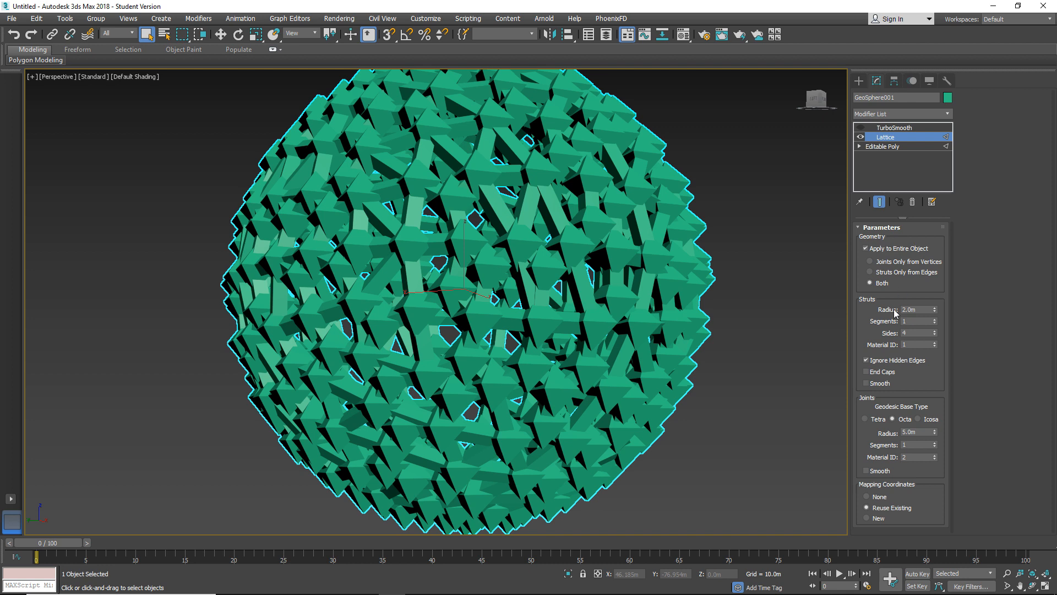
mouse_move(931, 511)
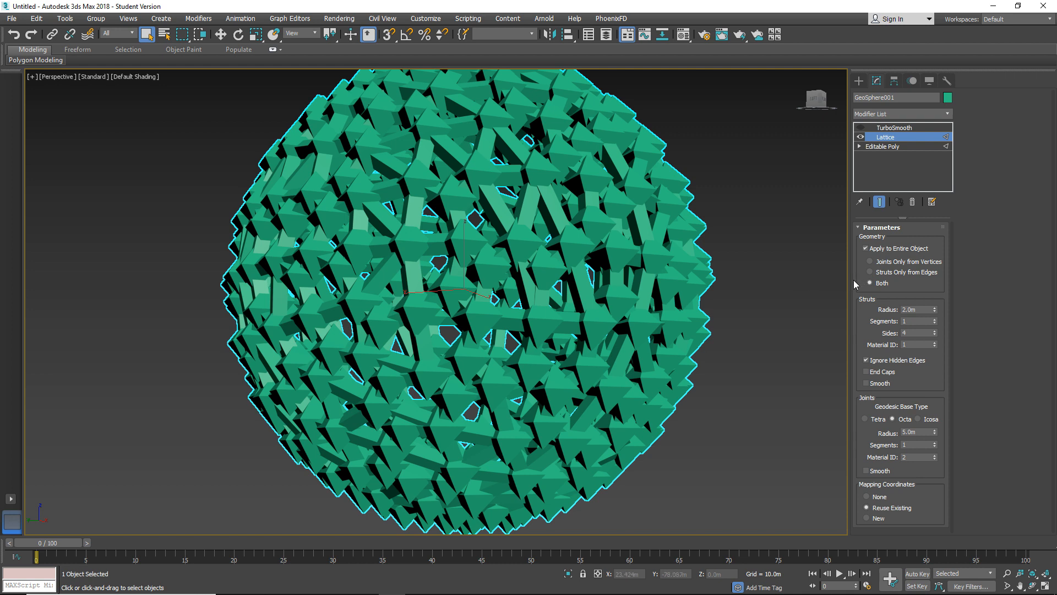
mouse_move(902, 280)
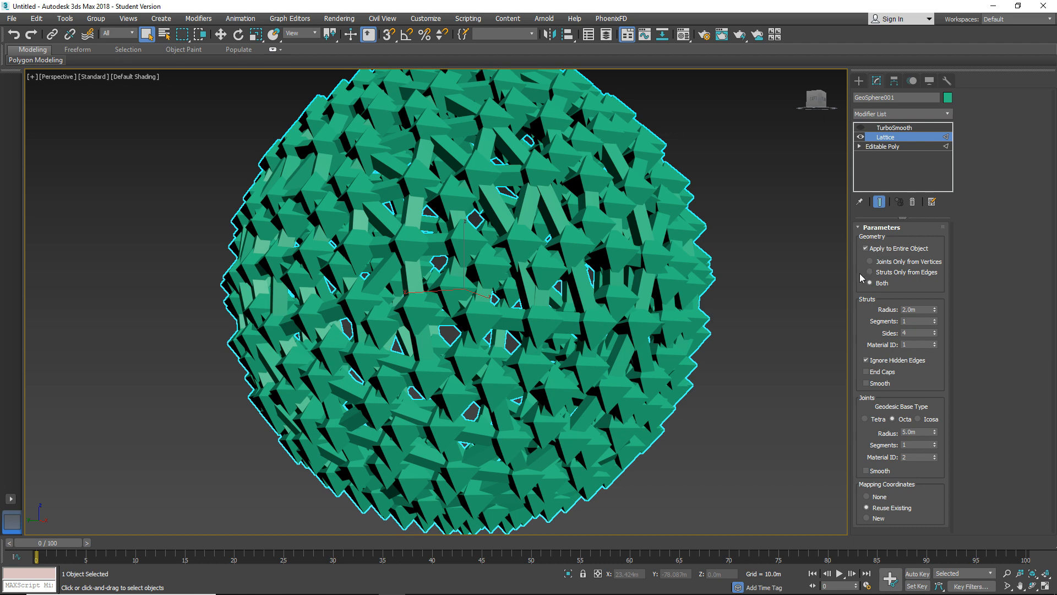
- Try Struts Only and Joints Only geometry, then return the Lattice to Both
left_click(870, 272)
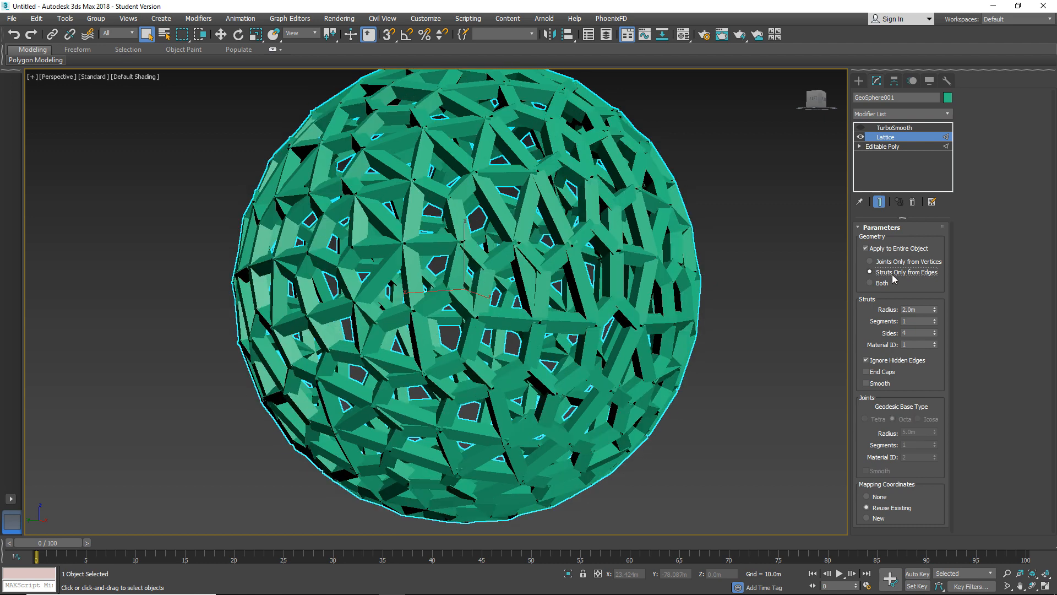
left_click(870, 262)
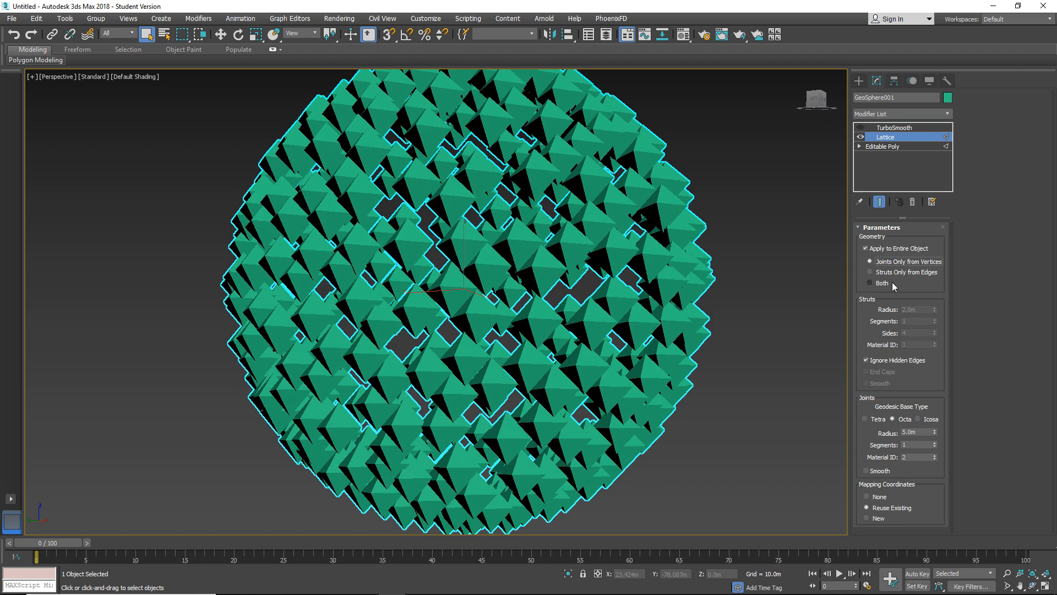
left_click(871, 283)
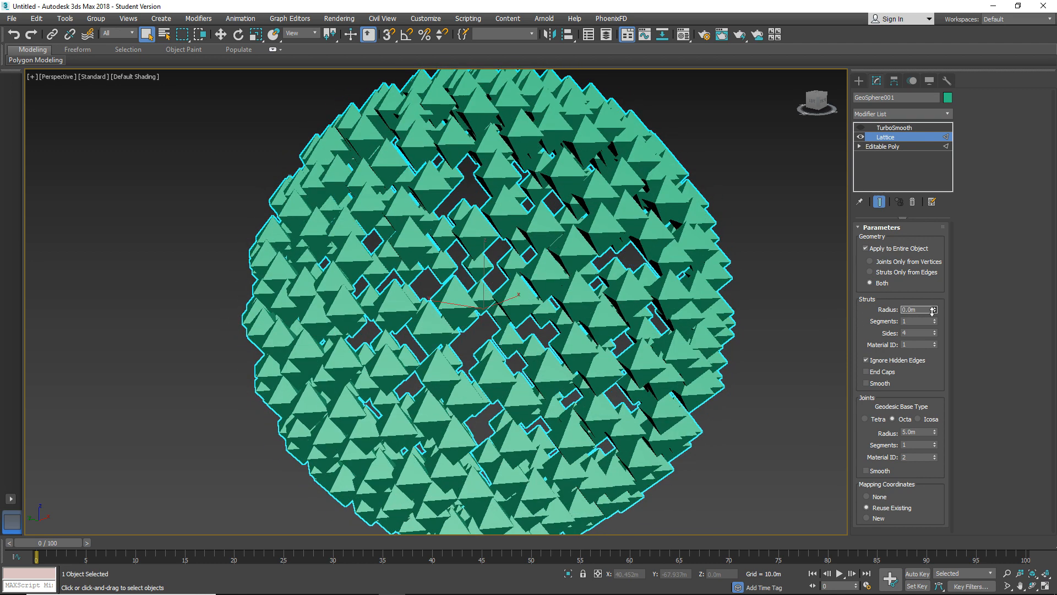
- Raise the strut radius to 1.0m with 4 segments and view the struts alone
left_click(935, 307)
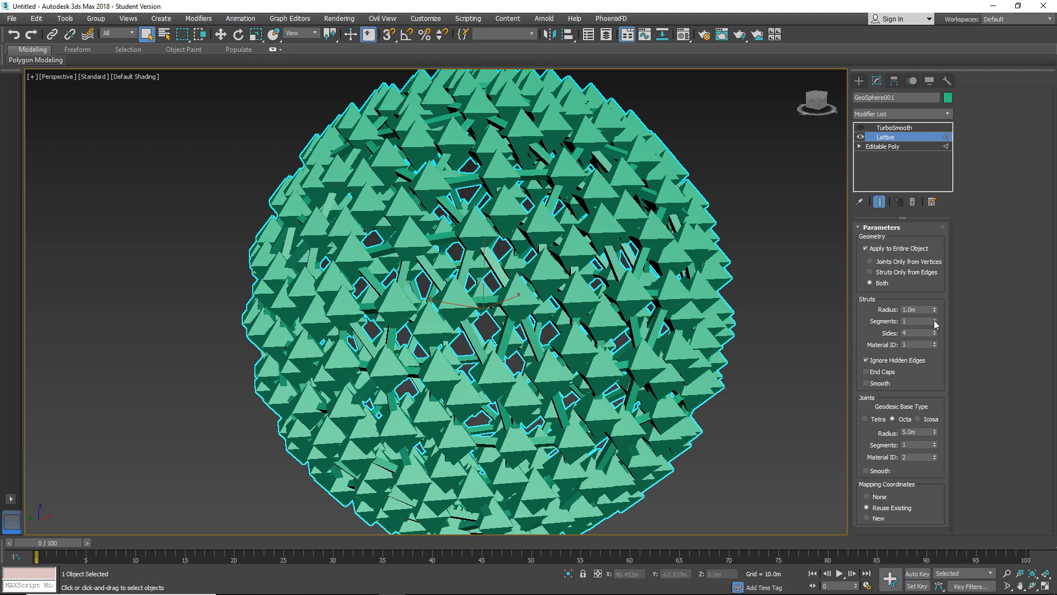
left_click(935, 319)
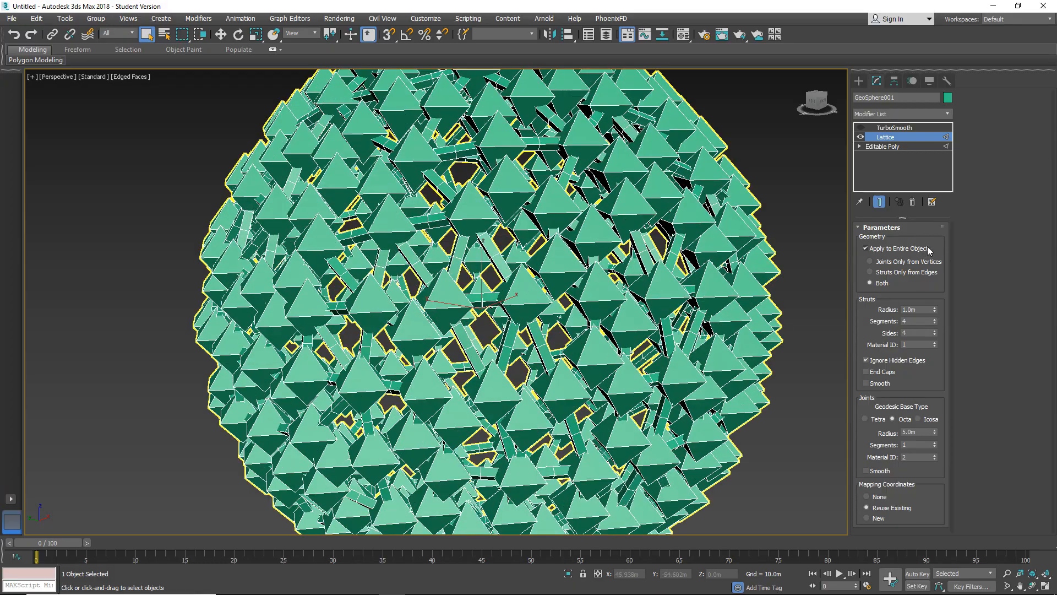
left_click(870, 272)
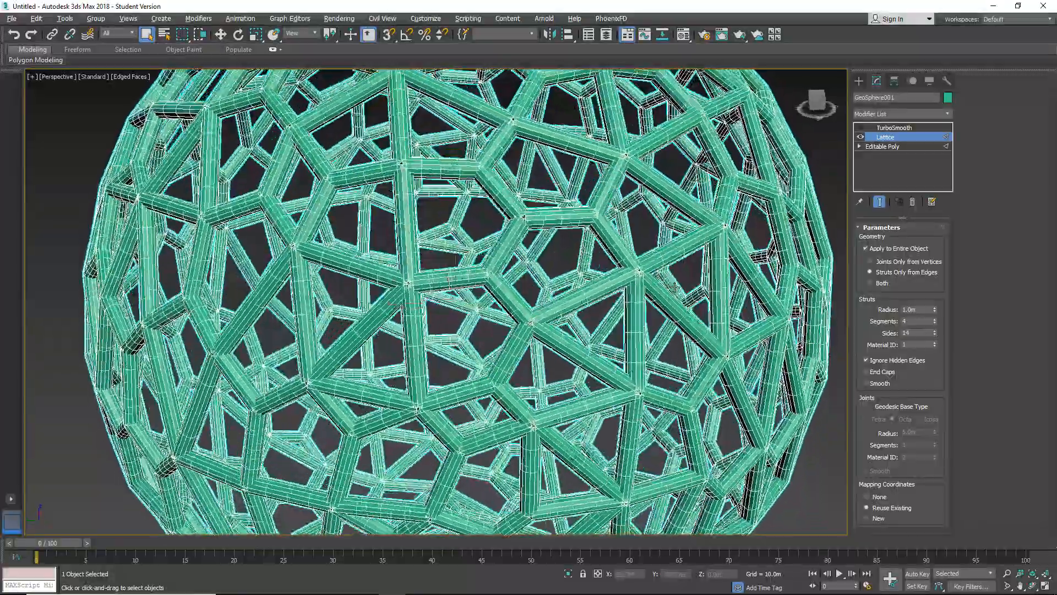
scroll("down", 3)
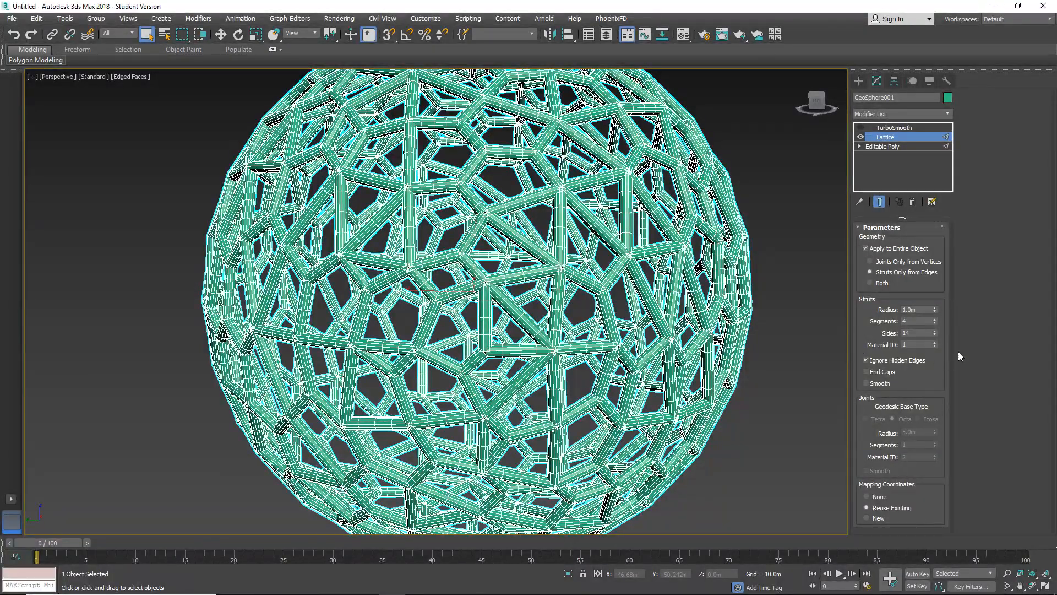
- Toggle strut Smooth and End Caps off again, then show joints and struts together
left_click(867, 383)
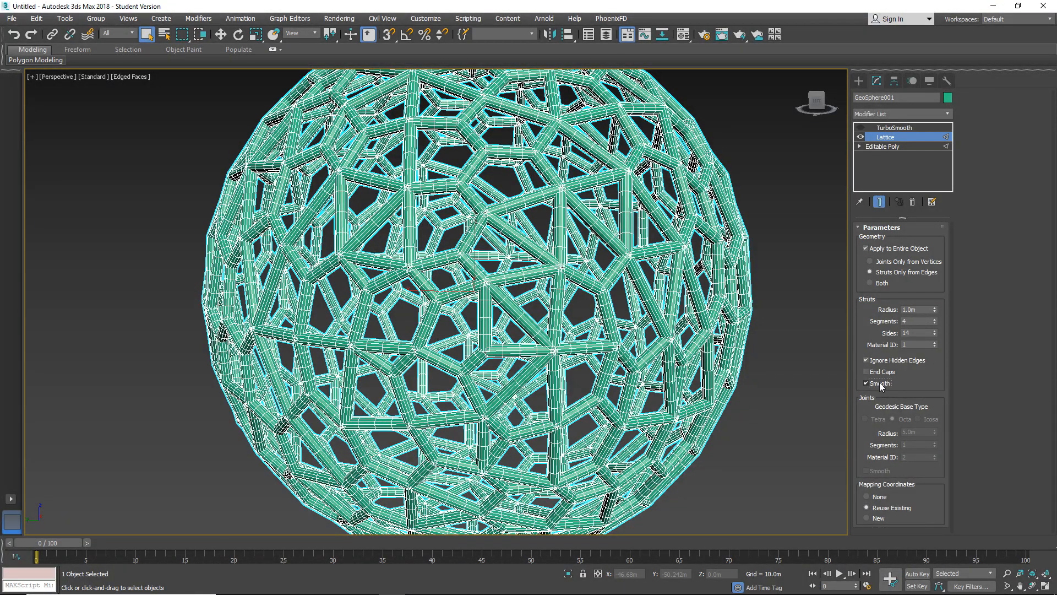
left_click(867, 383)
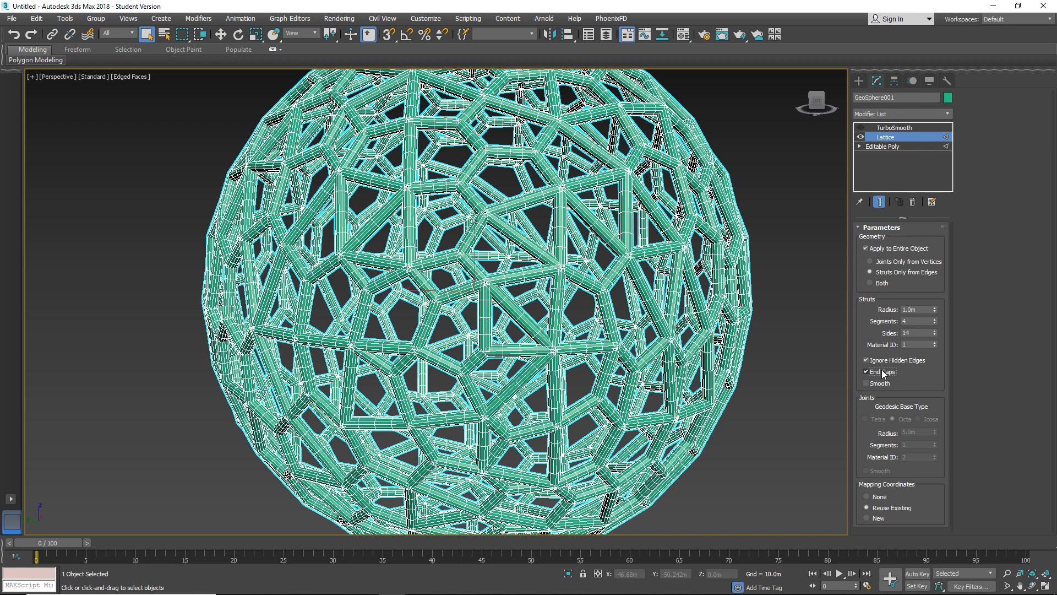
left_click(866, 372)
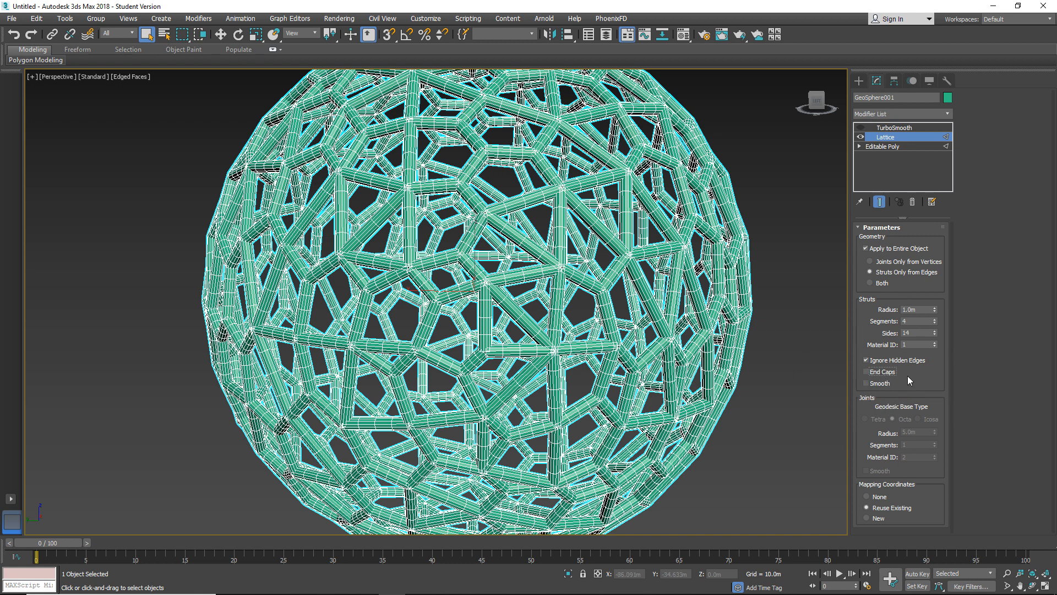
left_click(870, 283)
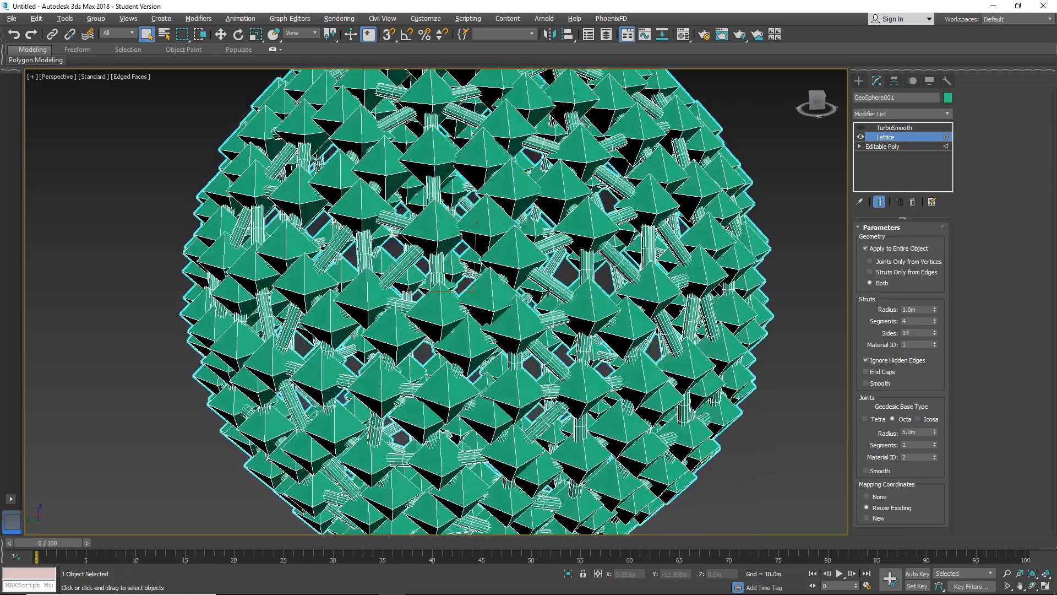
- Make the joints icosahedral with 2.5m radius, 3 segments and Smooth on, after trying Tetra
scroll("up", 3)
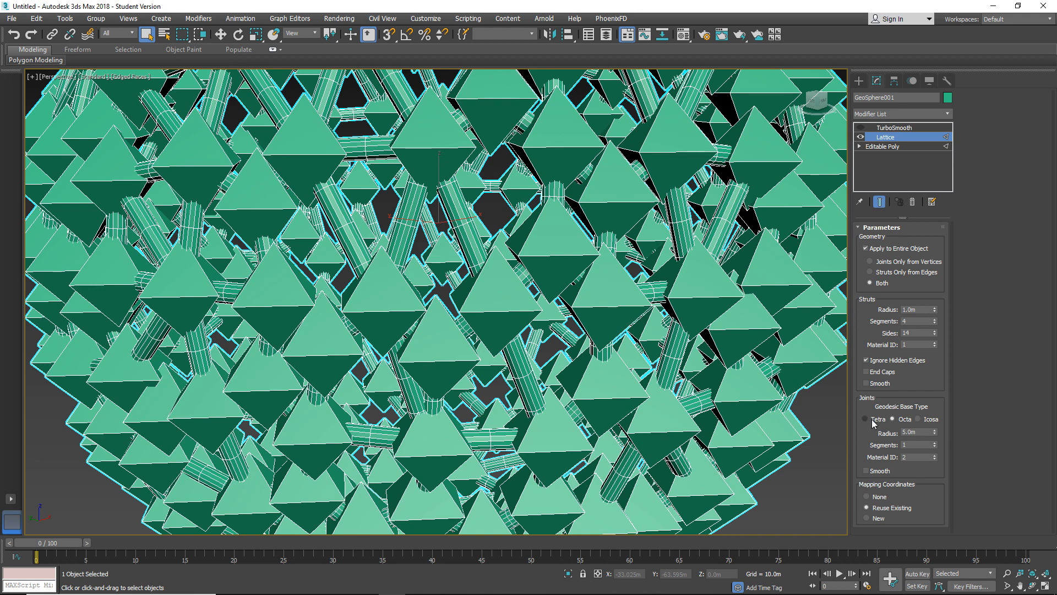
left_click(894, 418)
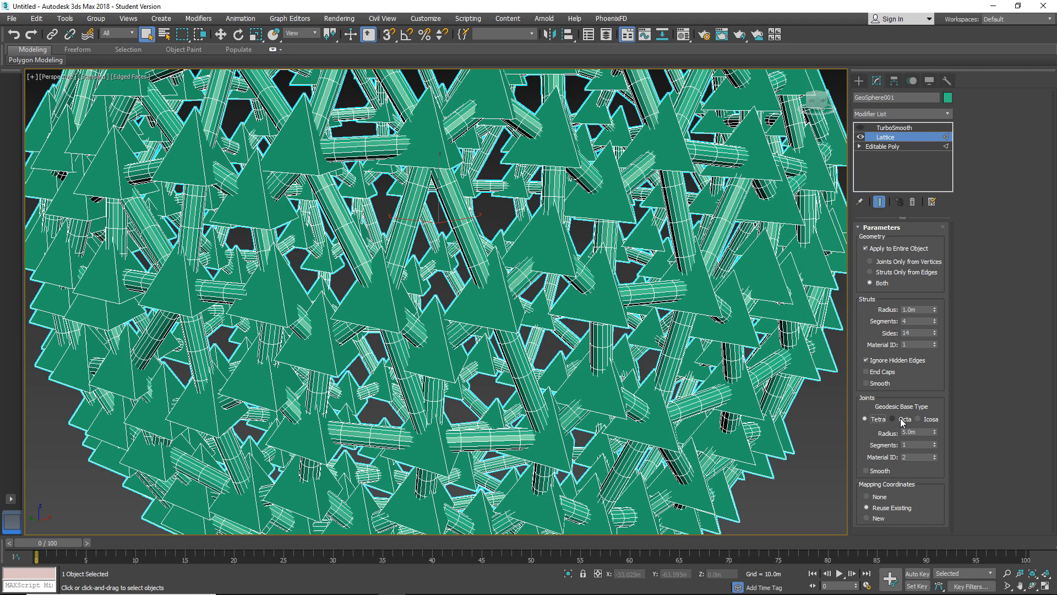
left_click(919, 419)
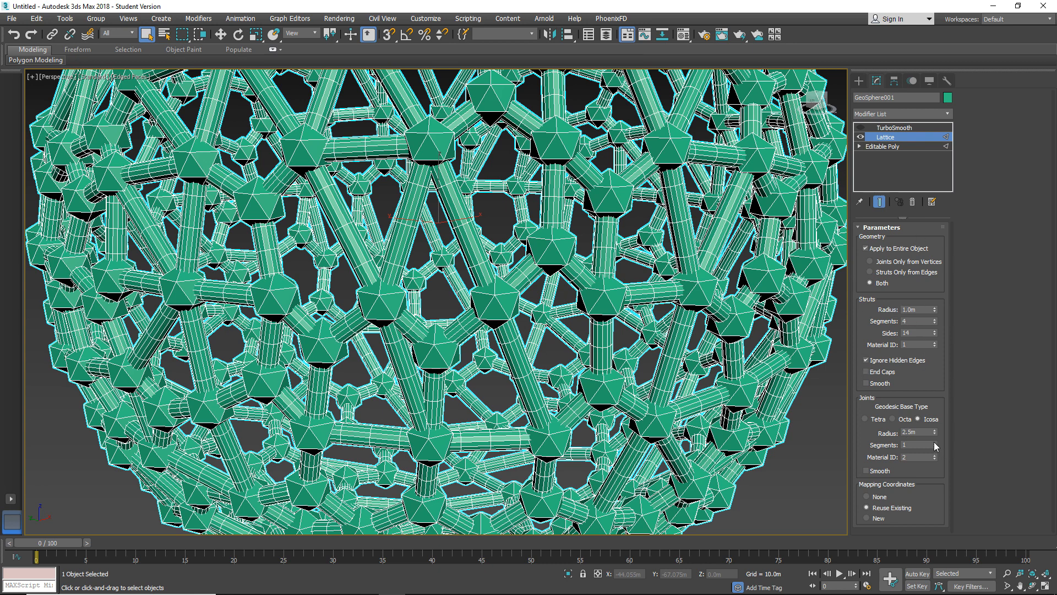
left_click(937, 443)
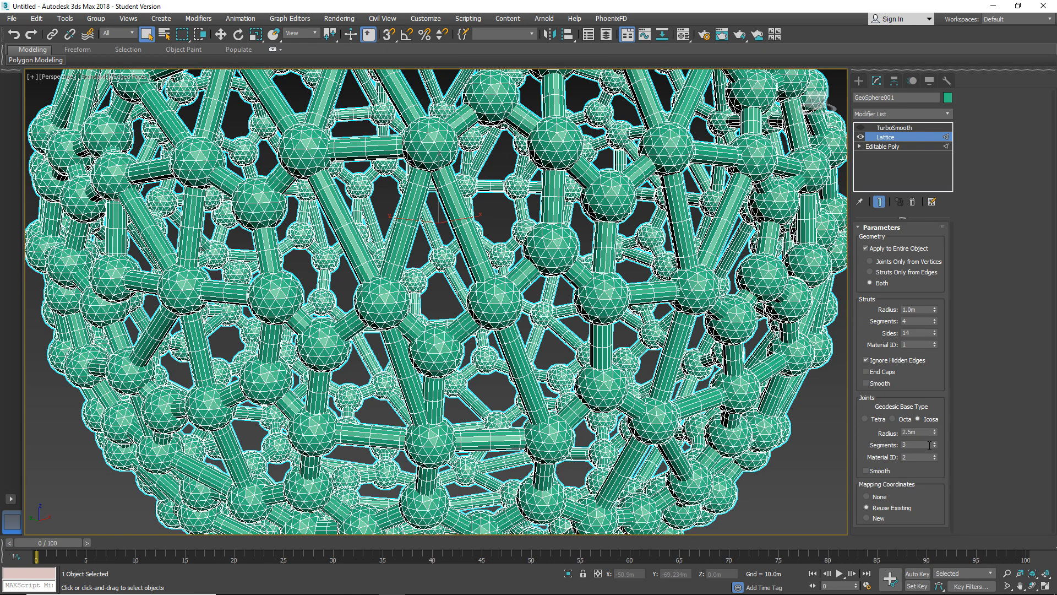
left_click(867, 471)
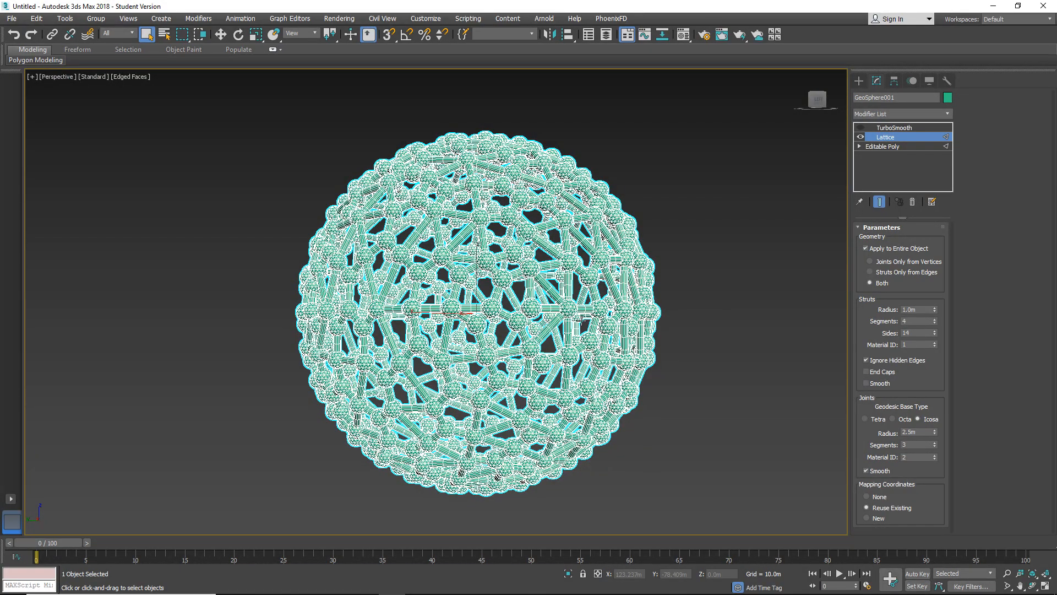
mouse_move(712, 316)
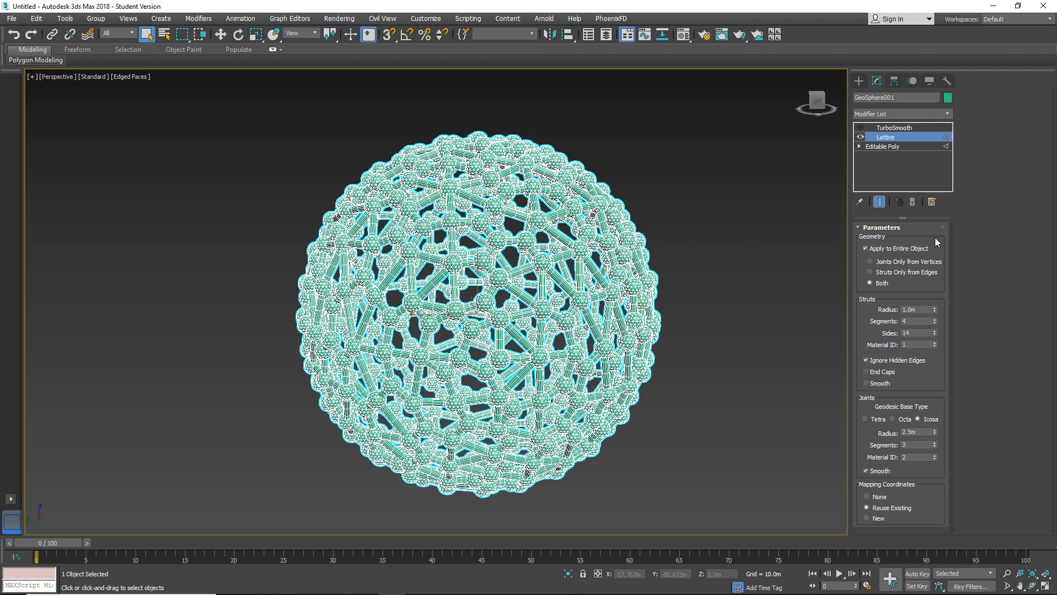
mouse_move(887, 251)
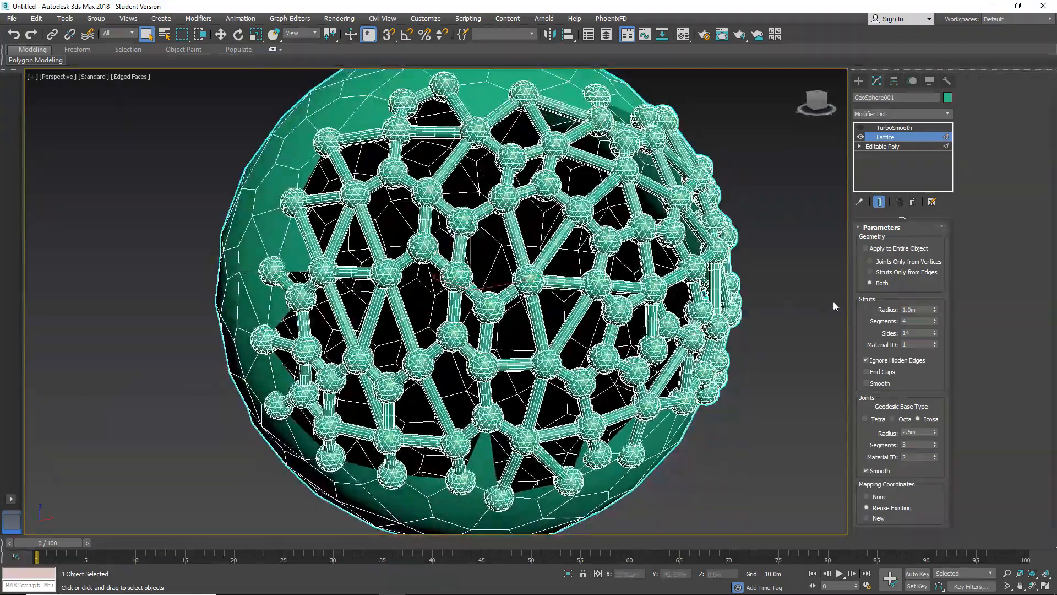
left_click(882, 147)
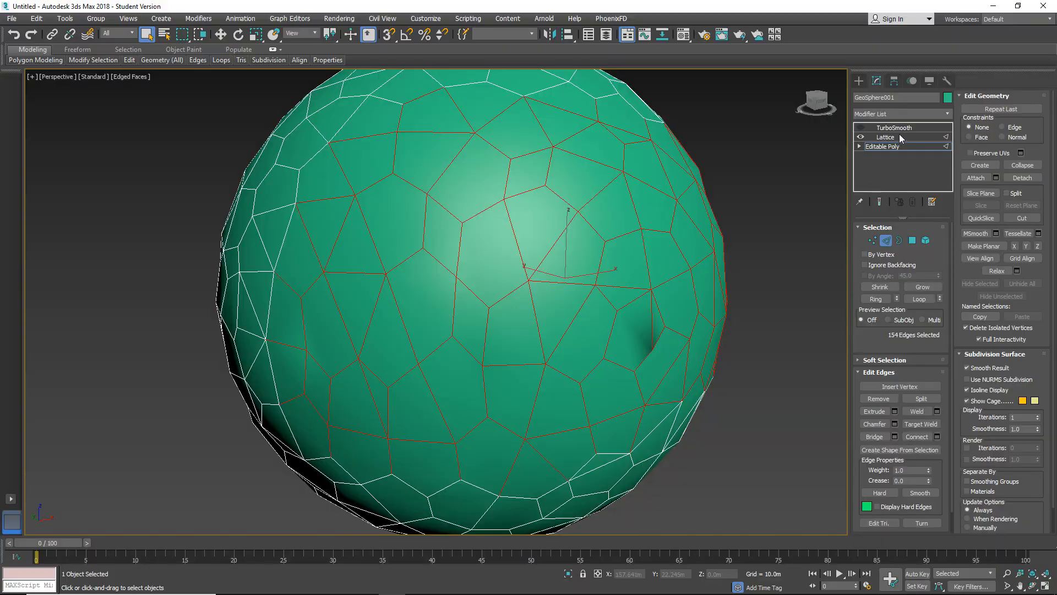
left_click(886, 136)
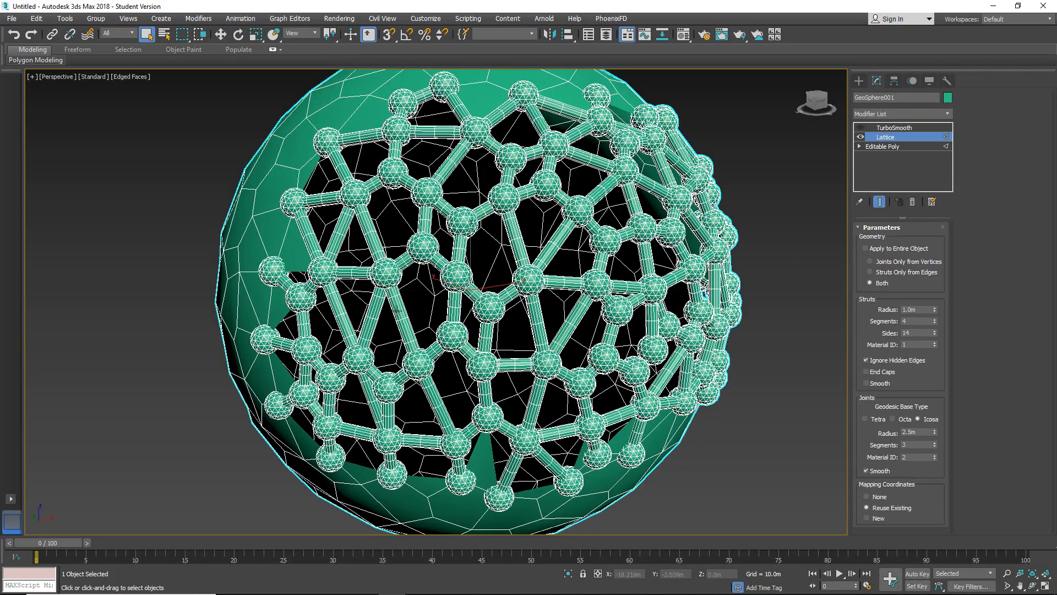